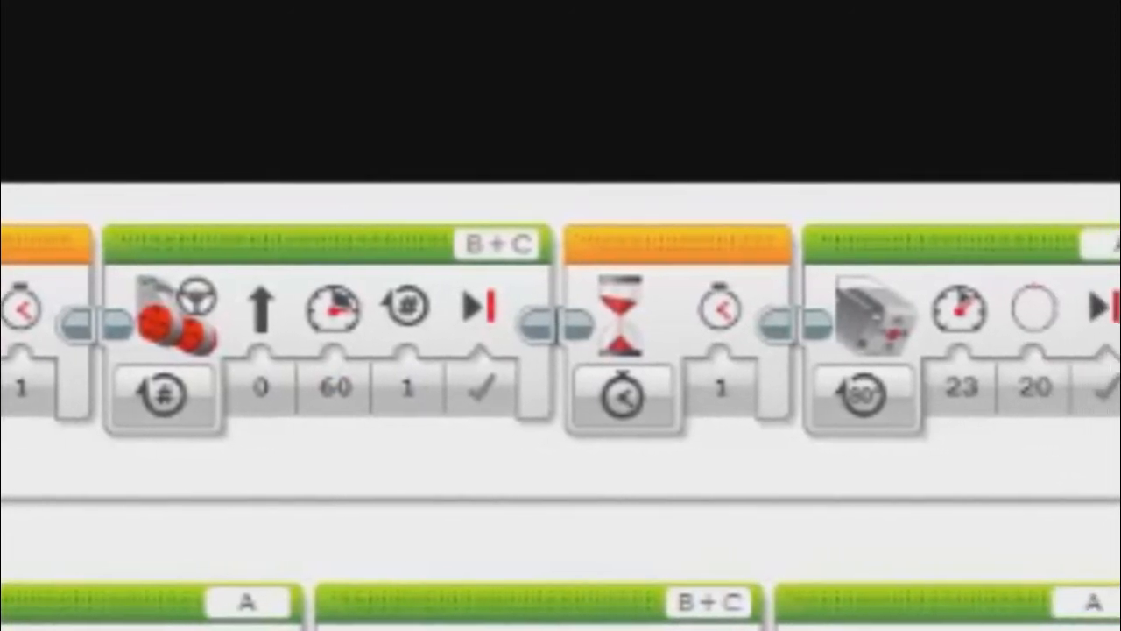
{"action": "scroll", "scroll_direction": "left", "scroll_amount": 3}
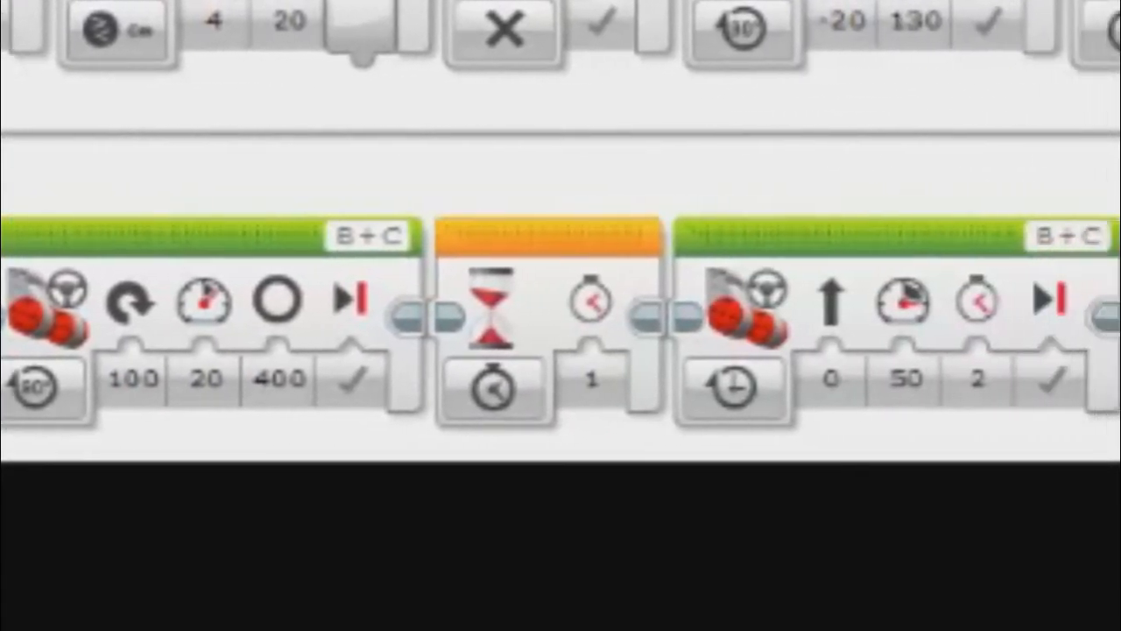
{"action": "scroll", "scroll_direction": "right", "scroll_amount": 3}
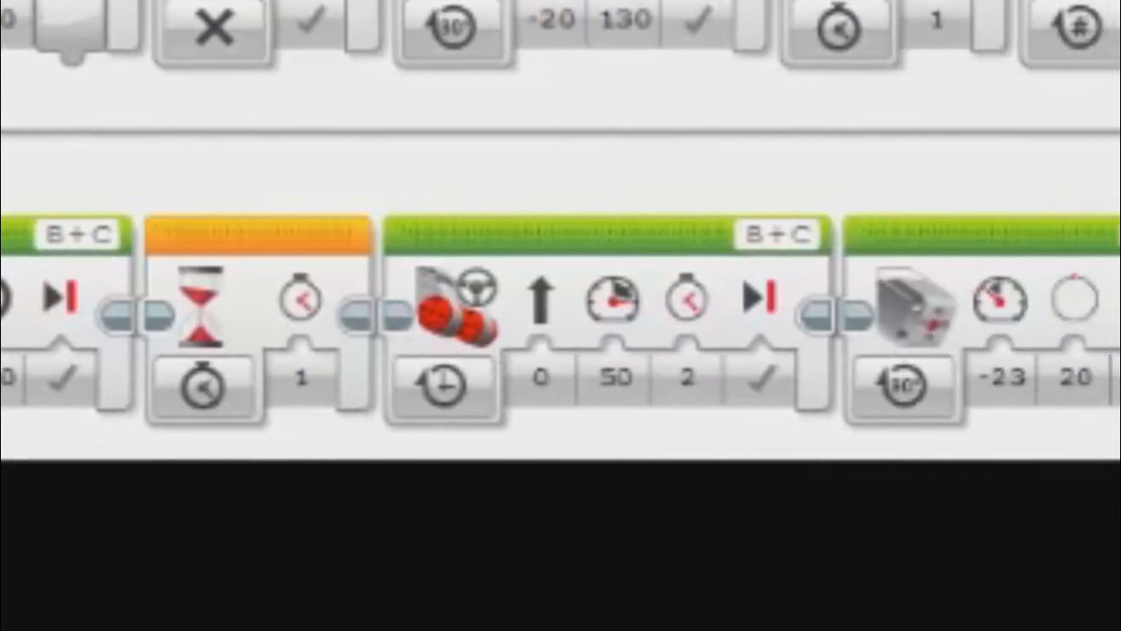
{"action": "scroll", "scroll_direction": "right", "scroll_amount": 3}
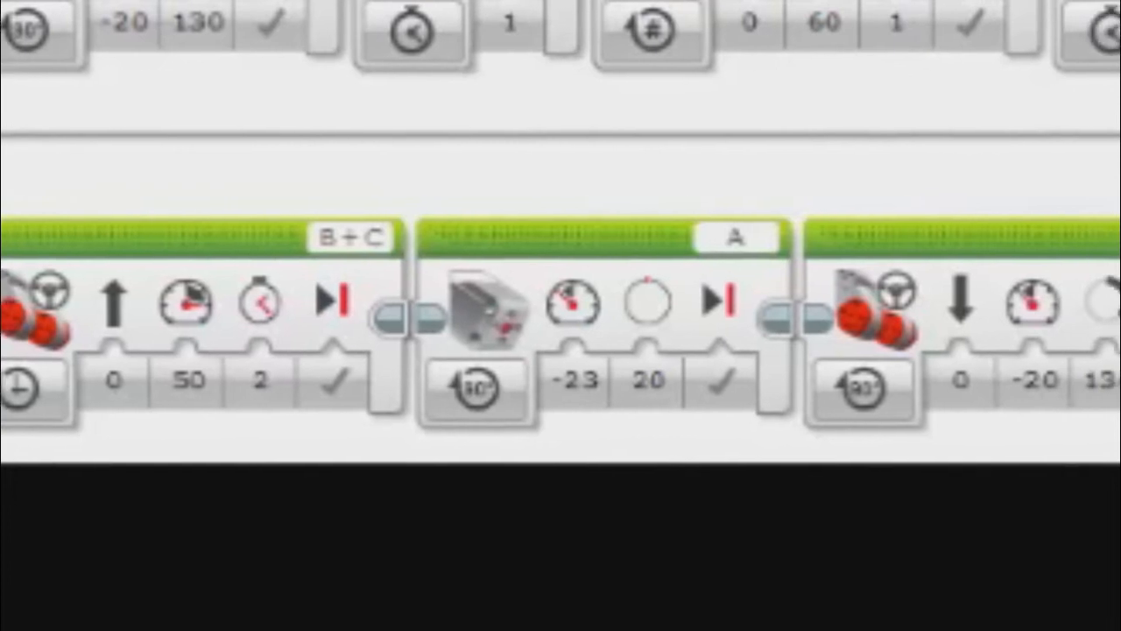
{"action": "scroll", "scroll_direction": "right", "scroll_amount": 3}
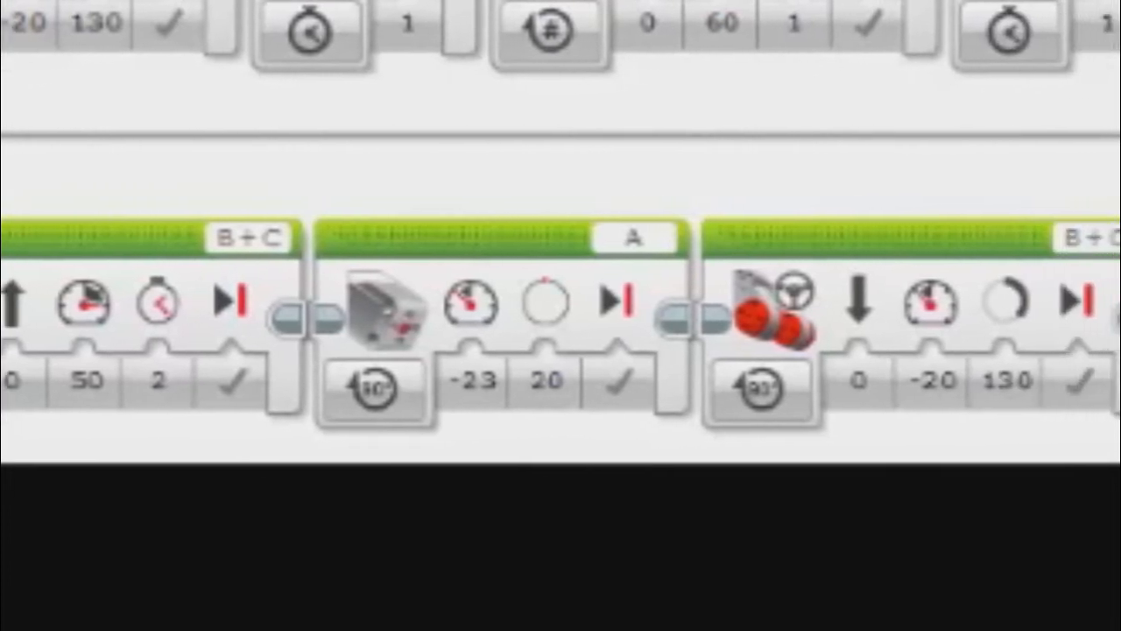